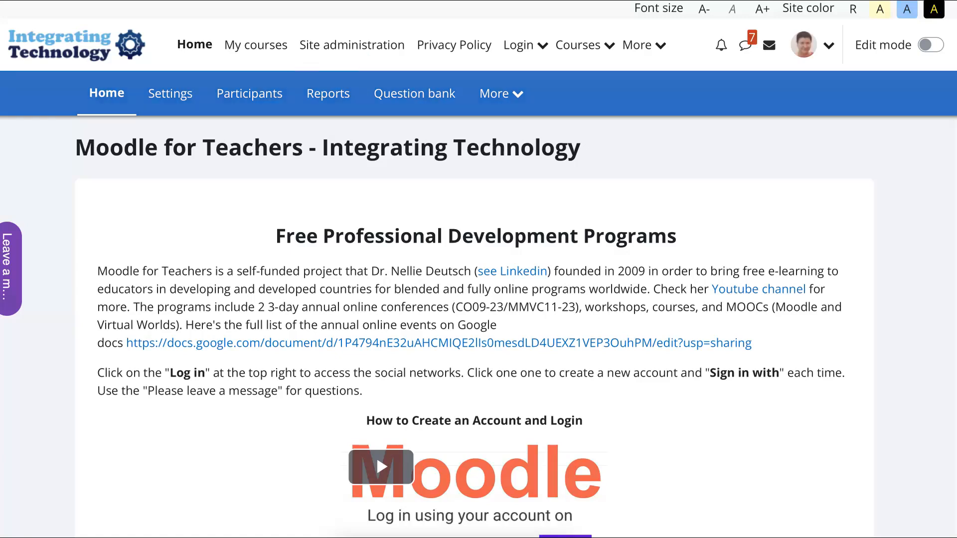
mouse_move(352, 45)
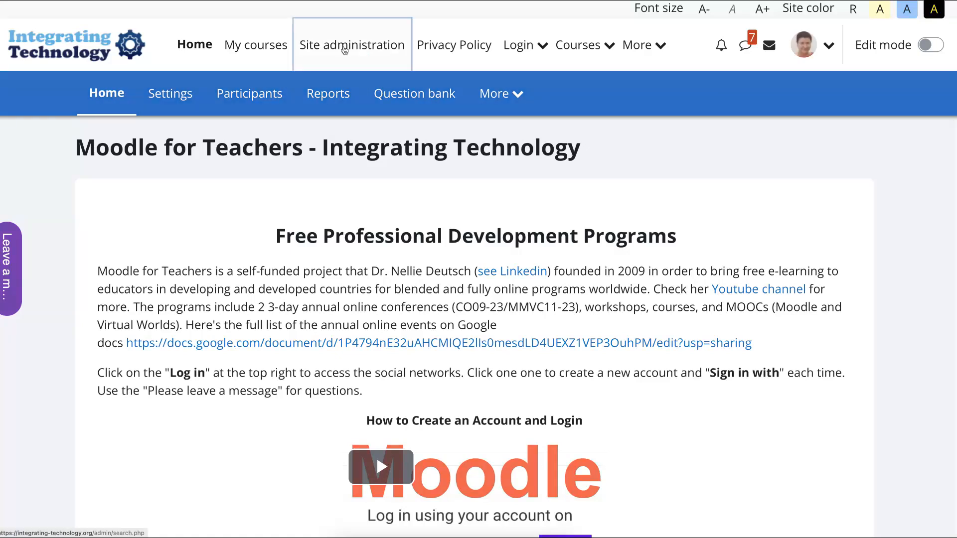
- Search Site administration for 'Location' to find the Location settings section
click(352, 45)
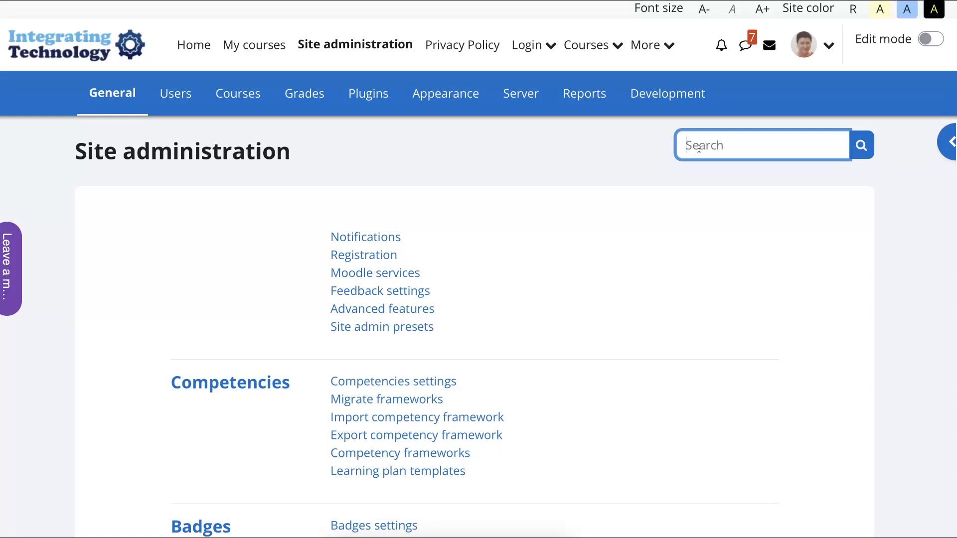
text(Location)
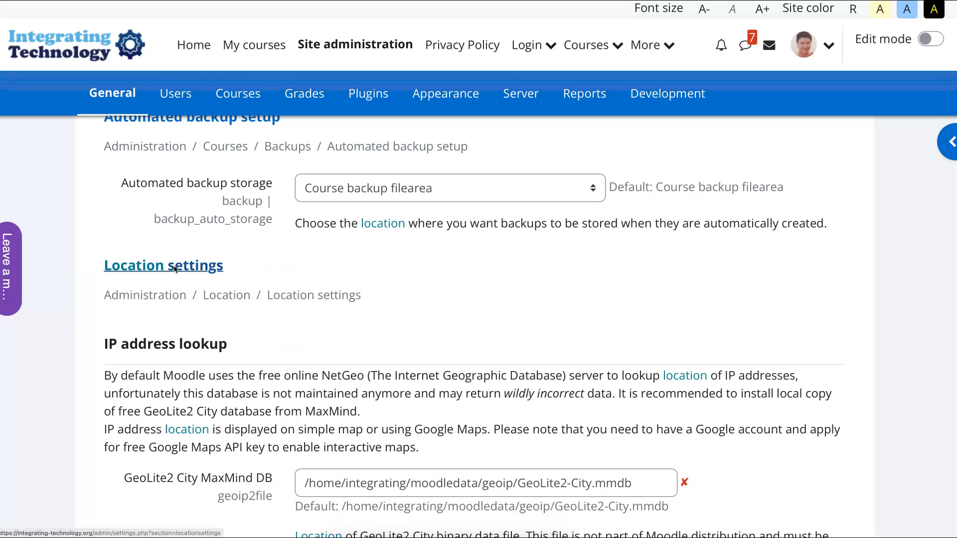
- Go into Location settings and bring the IP address lookup and Google Maps key settings into view
click(162, 265)
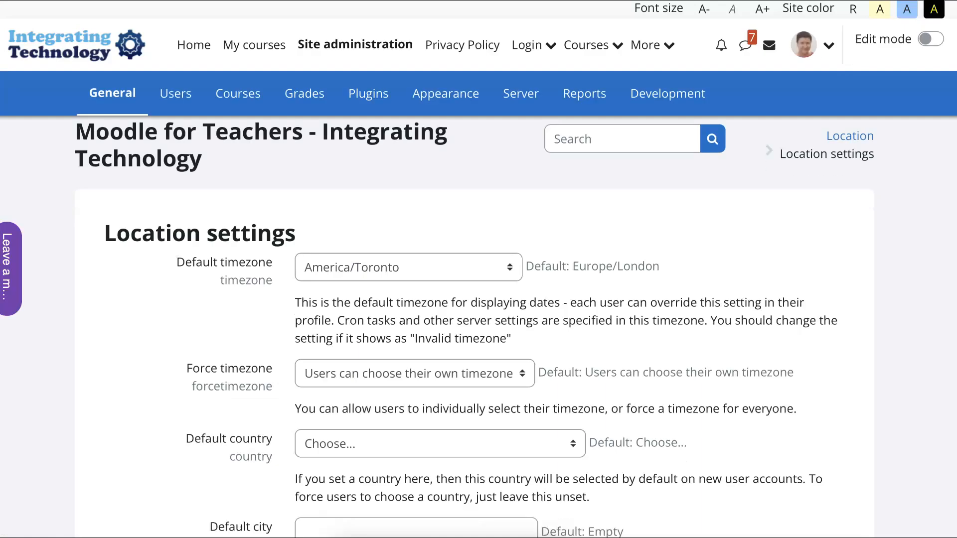
scroll(down, 3)
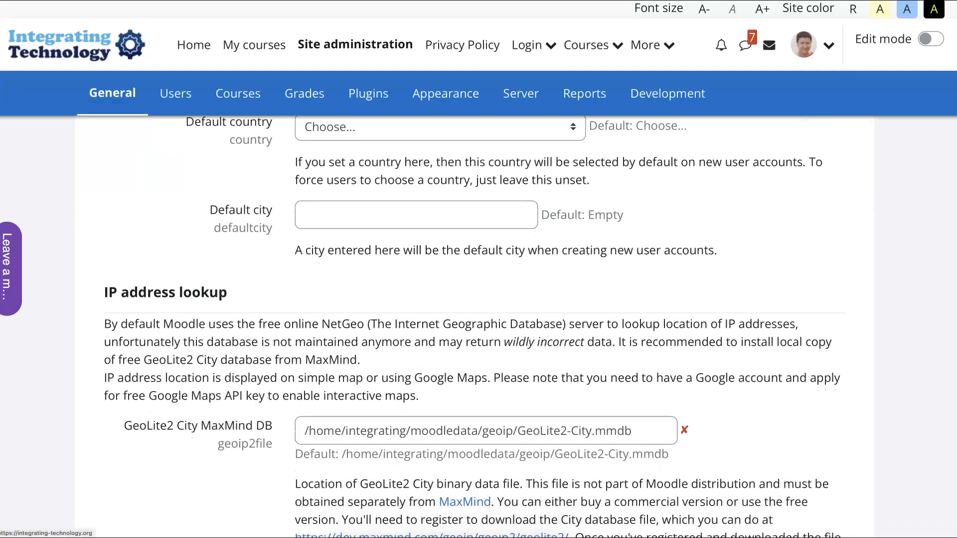
scroll(down, 3)
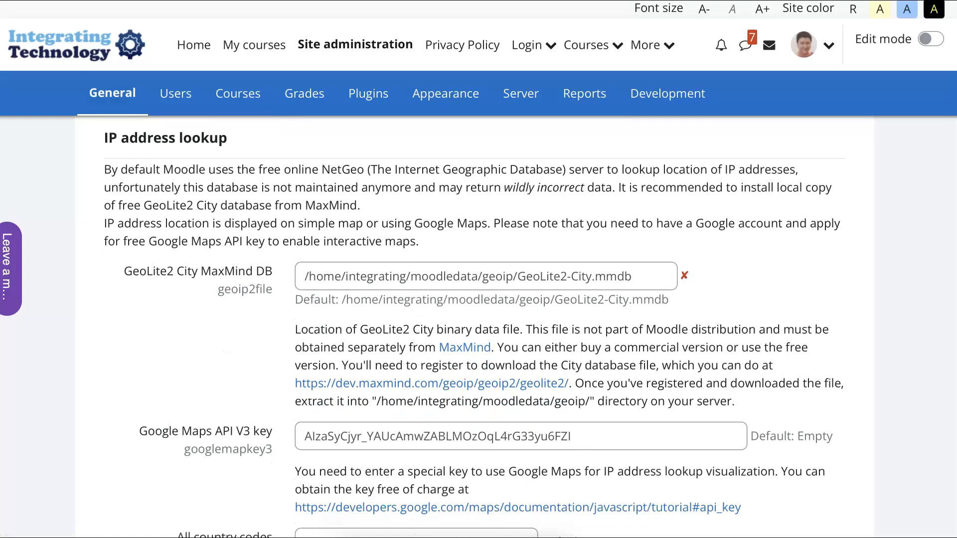
mouse_move(368, 94)
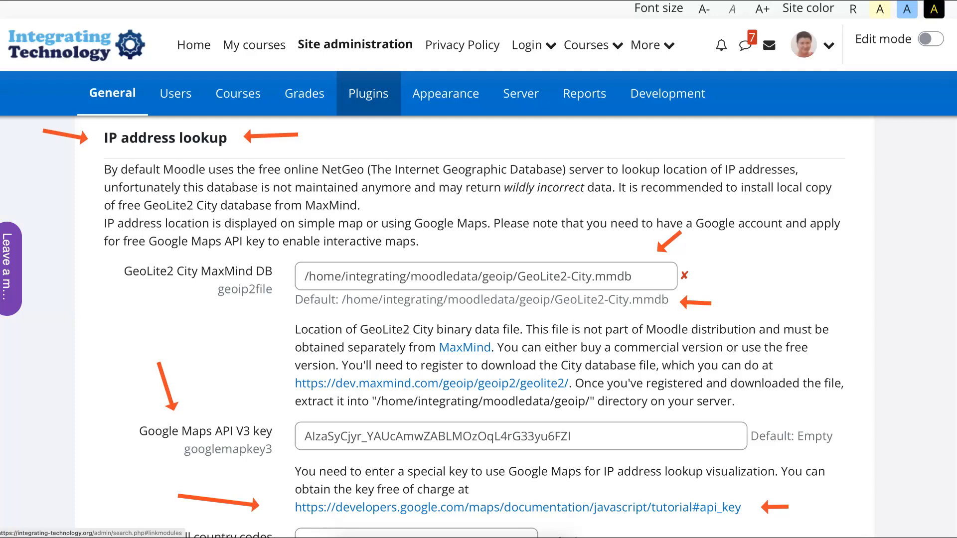
mouse_move(304, 93)
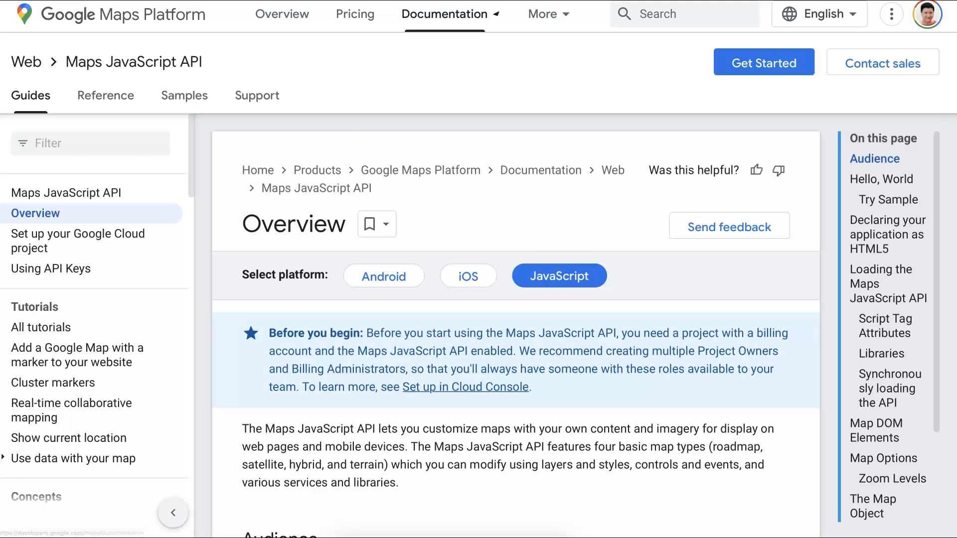
- Reach the Maps Platform console overview for the Integrating Technology 92766 project
click(547, 13)
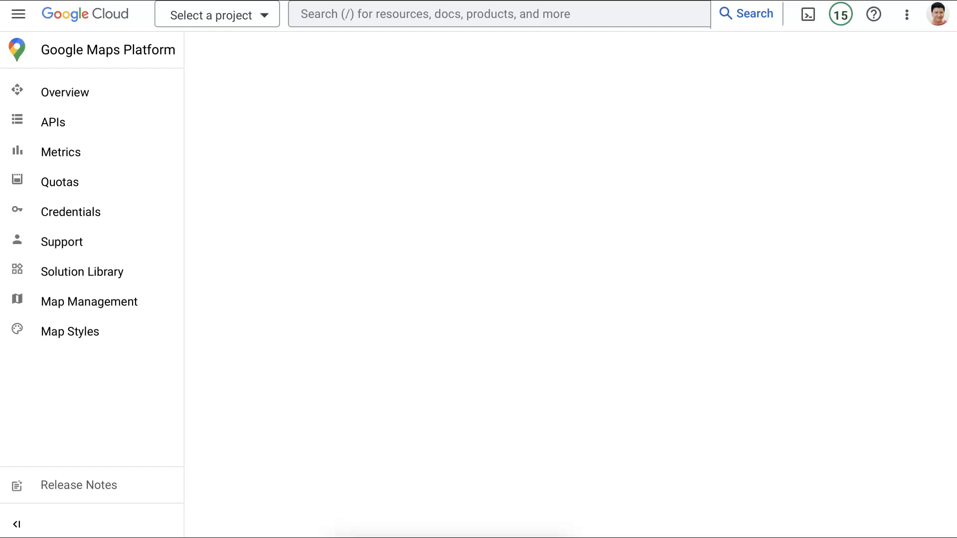
click(216, 14)
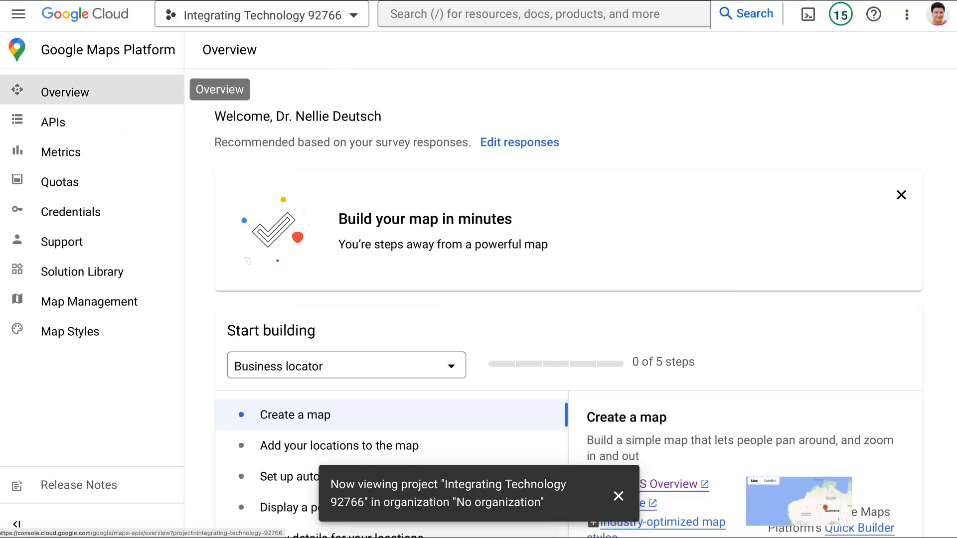
click(261, 14)
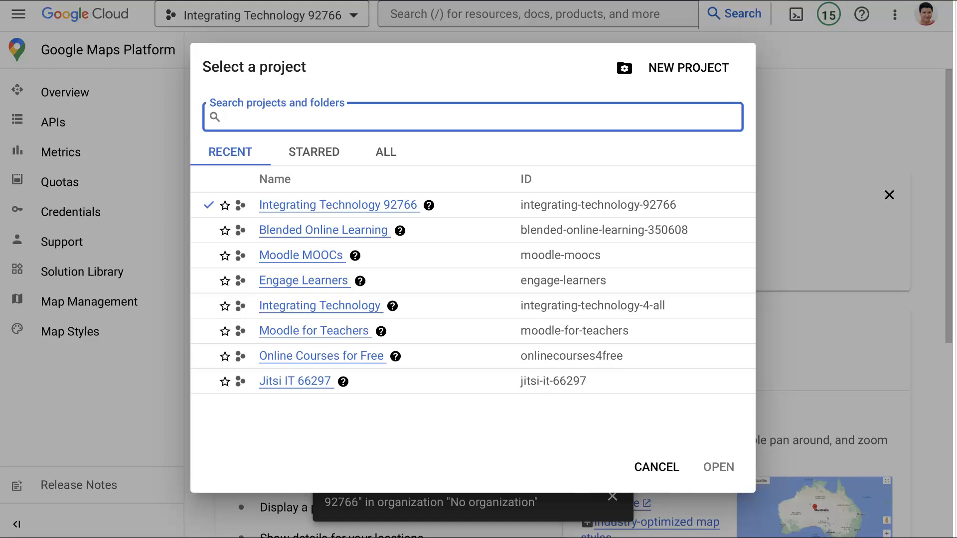
click(472, 117)
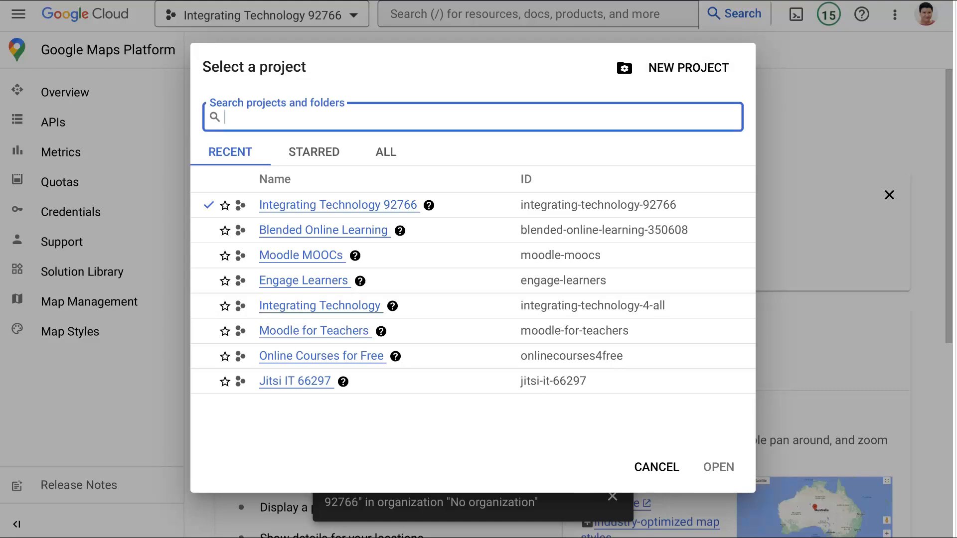
mouse_move(664, 99)
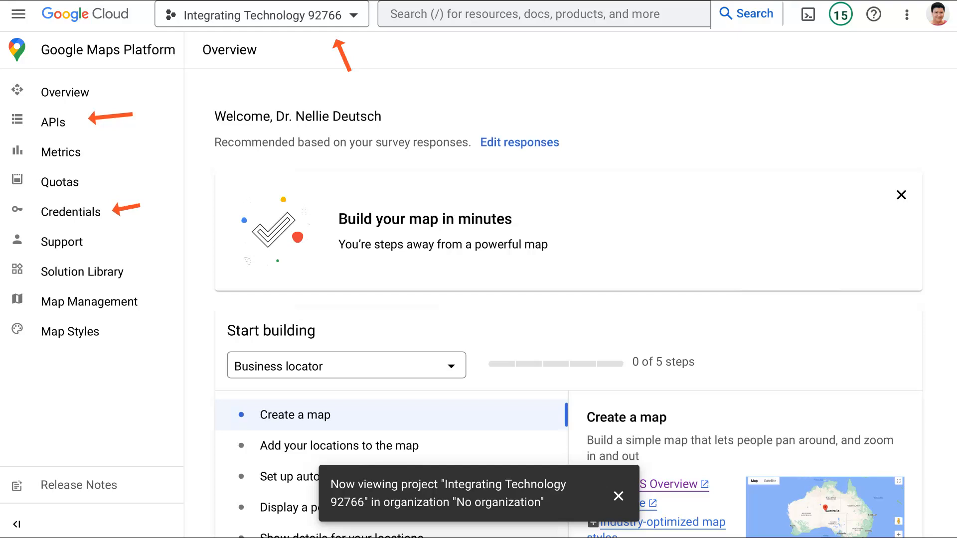
- View the Enabled APIs table listing Geolocation, Maps Embed and Maps JavaScript API
click(53, 122)
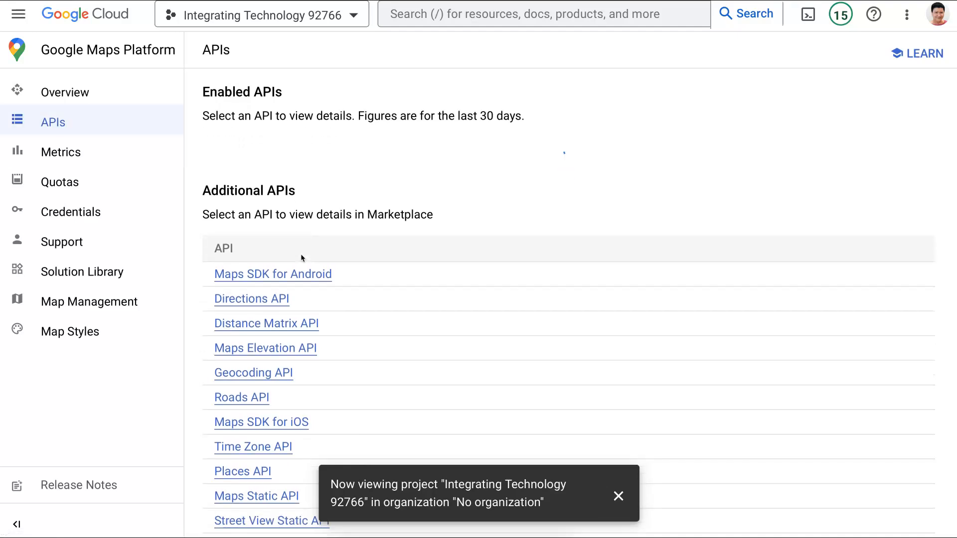
scroll(down, 3)
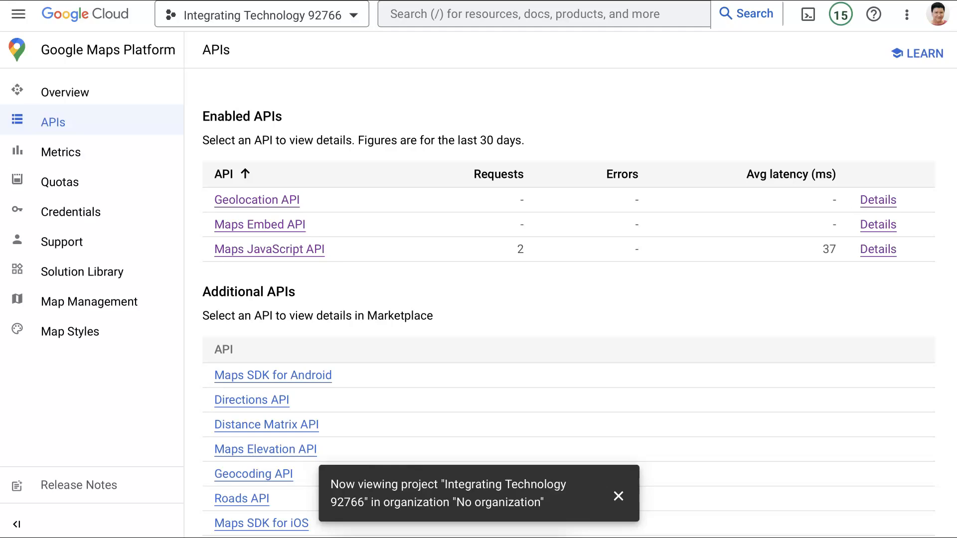
mouse_move(59, 181)
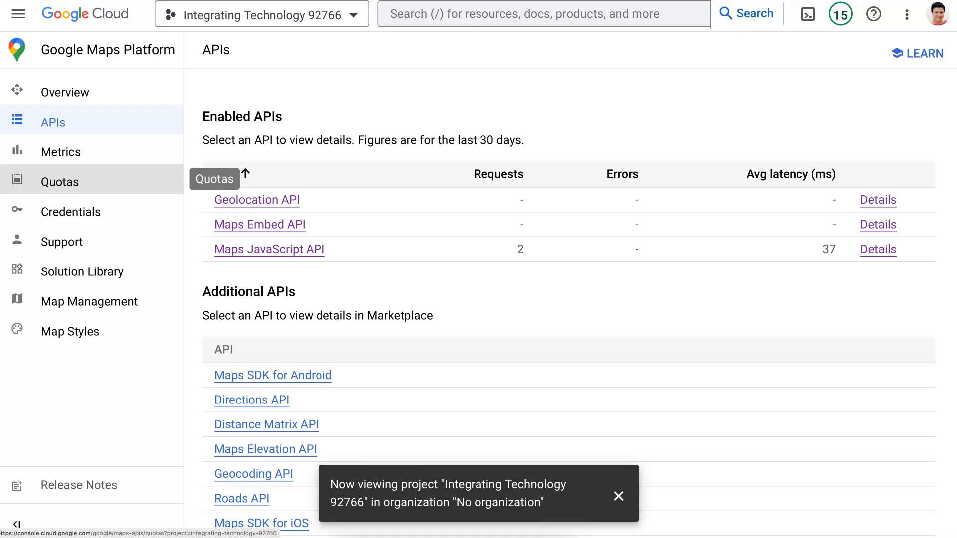
- From the Credentials list, start editing API key 2 via its Actions menu
click(70, 211)
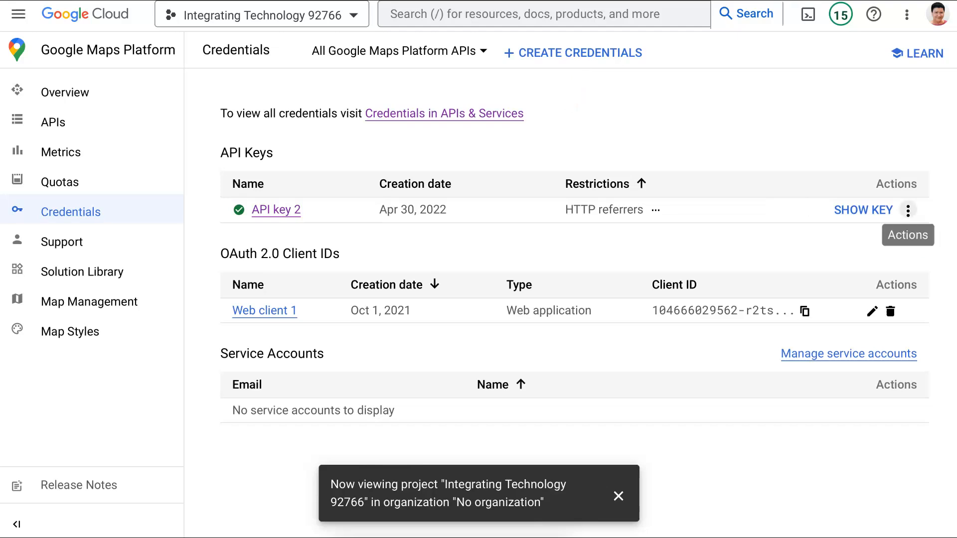
click(908, 211)
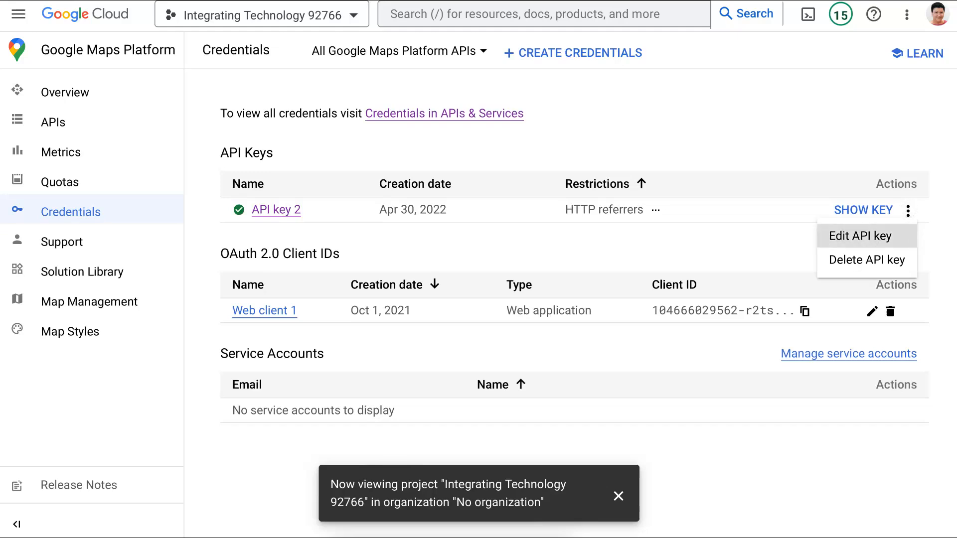
click(860, 235)
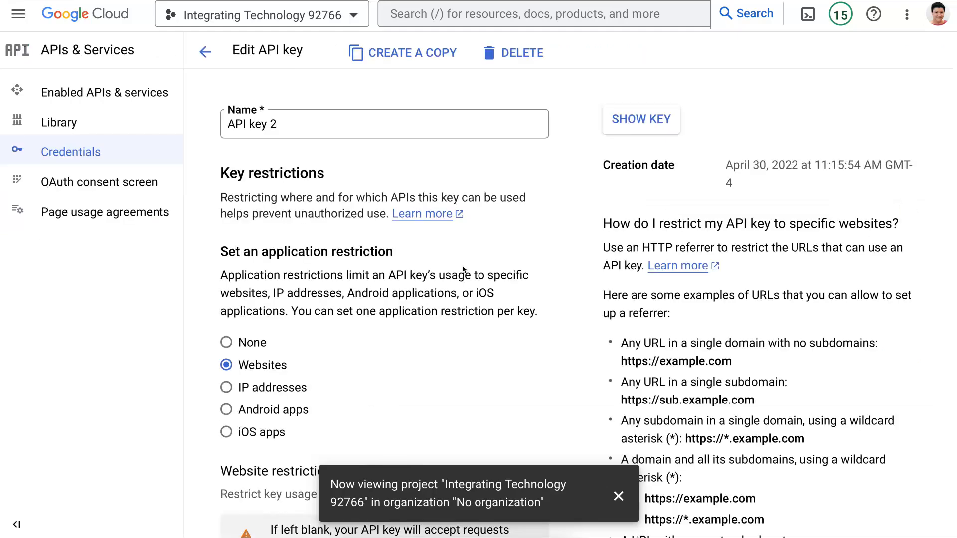
- Review API key 2's integrating-technology.org website referrer restrictions and dismiss the project notification
scroll(down, 3)
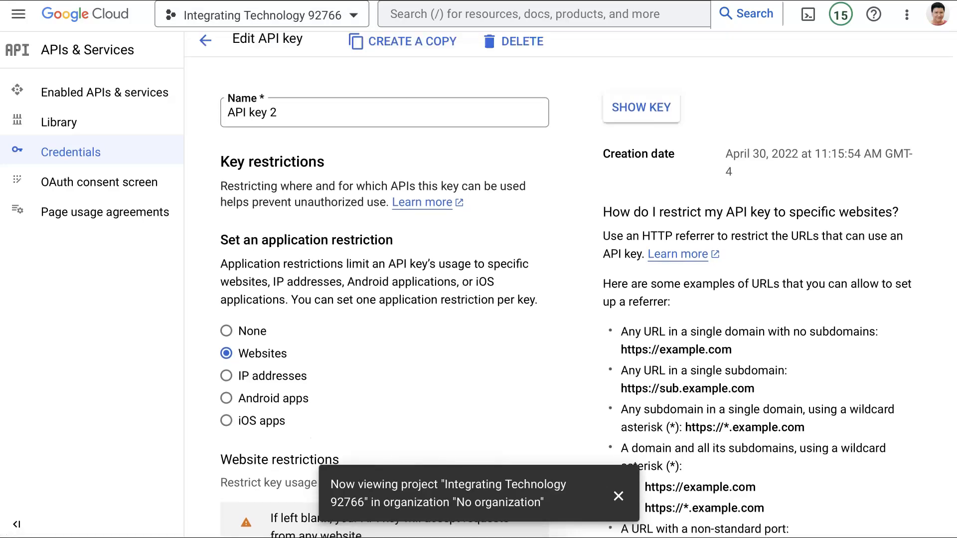
scroll(down, 3)
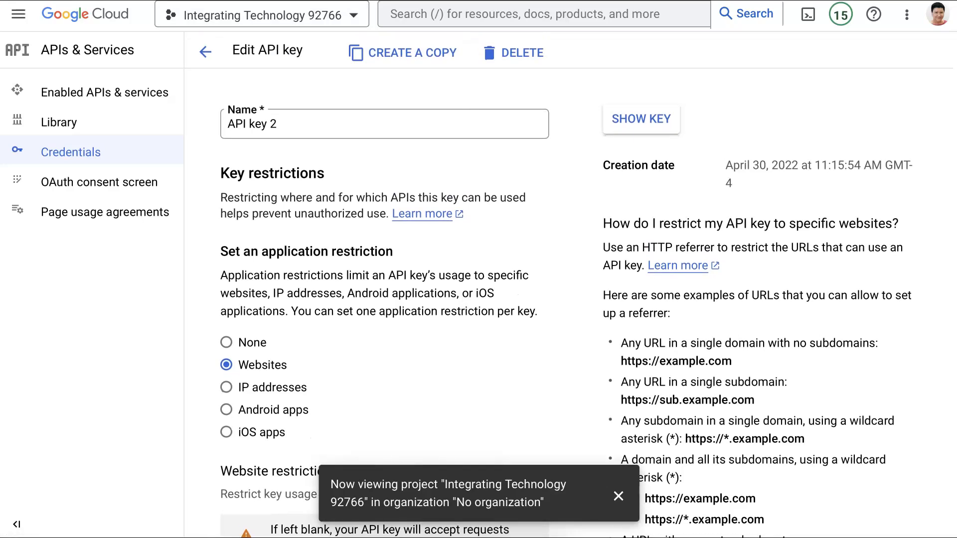
scroll(down, 3)
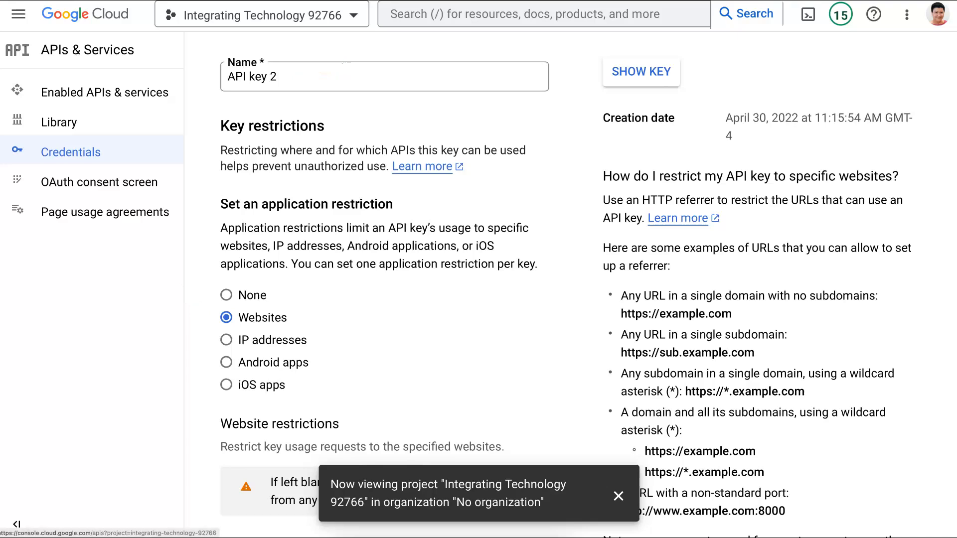
scroll(down, 3)
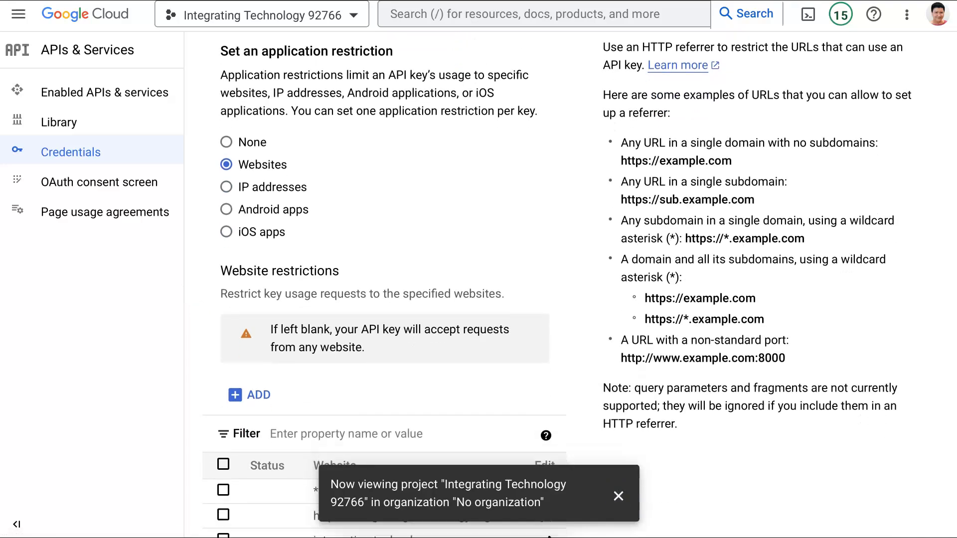
scroll(down, 3)
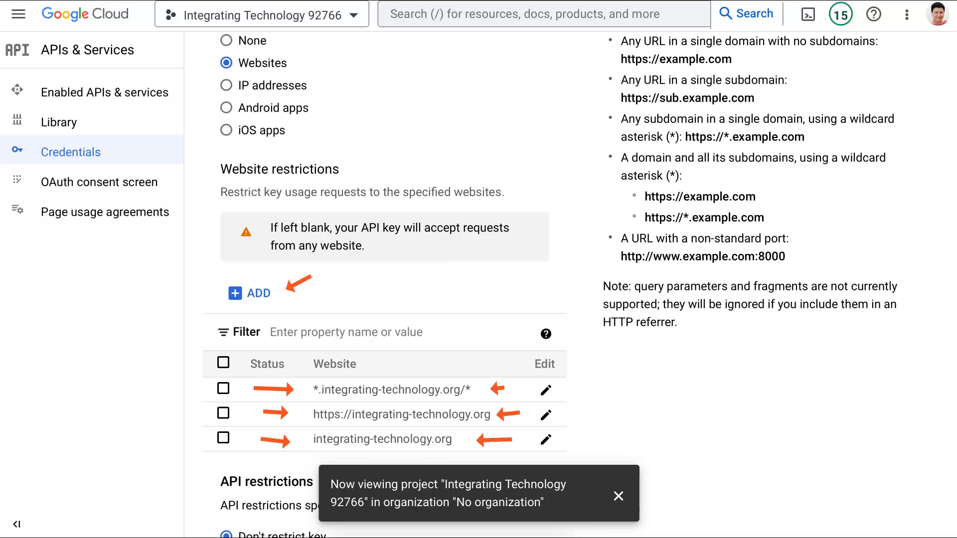
scroll(down, 3)
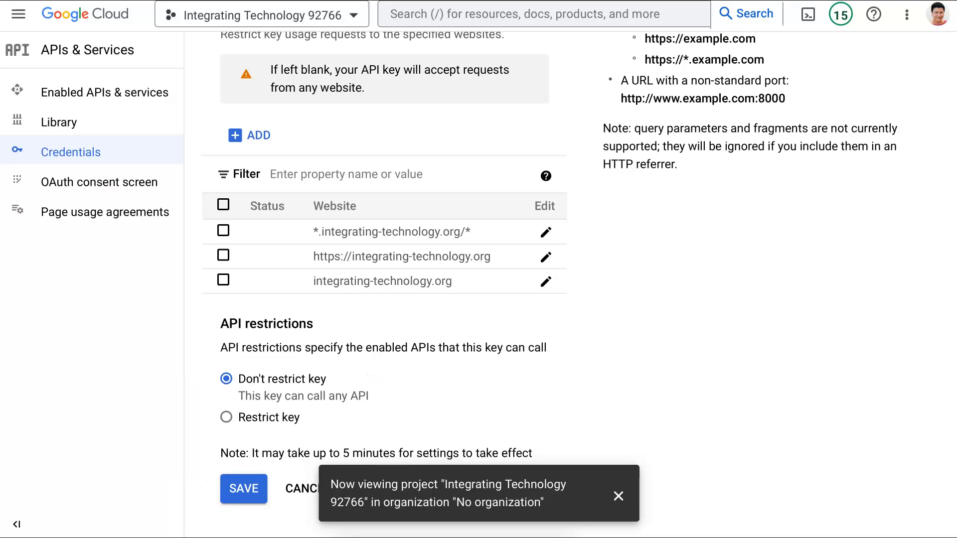
mouse_move(618, 495)
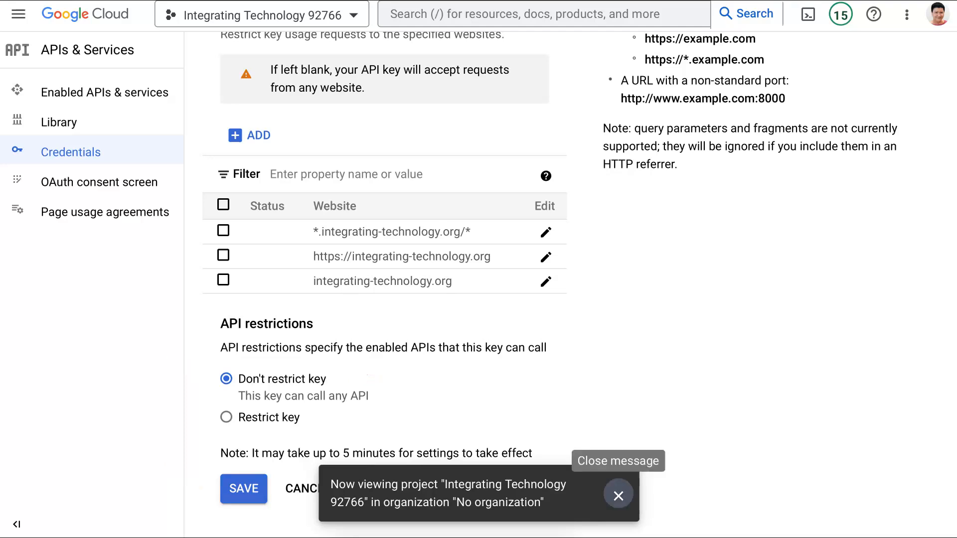
click(618, 494)
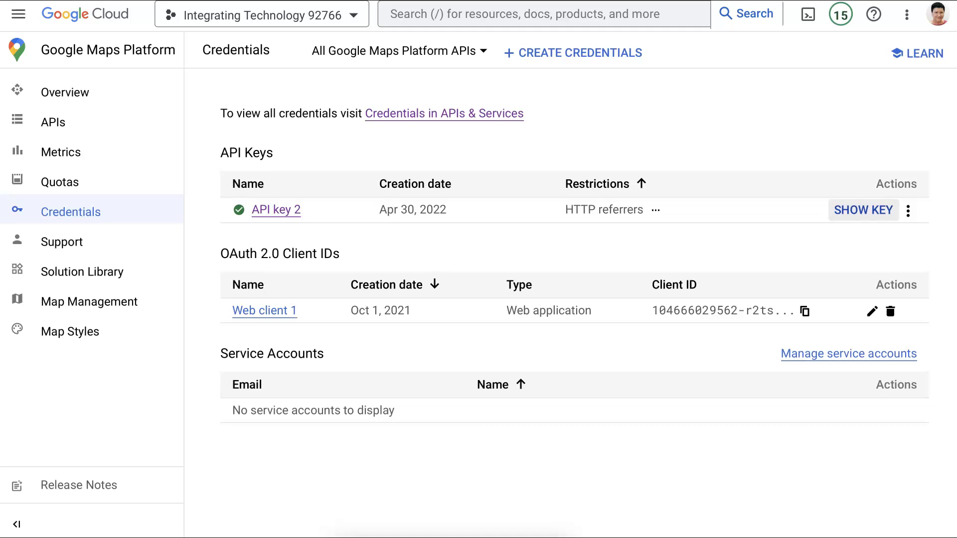
- Reveal API key 2's value and copy it for Moodle's Google Maps API V3 key field
click(862, 210)
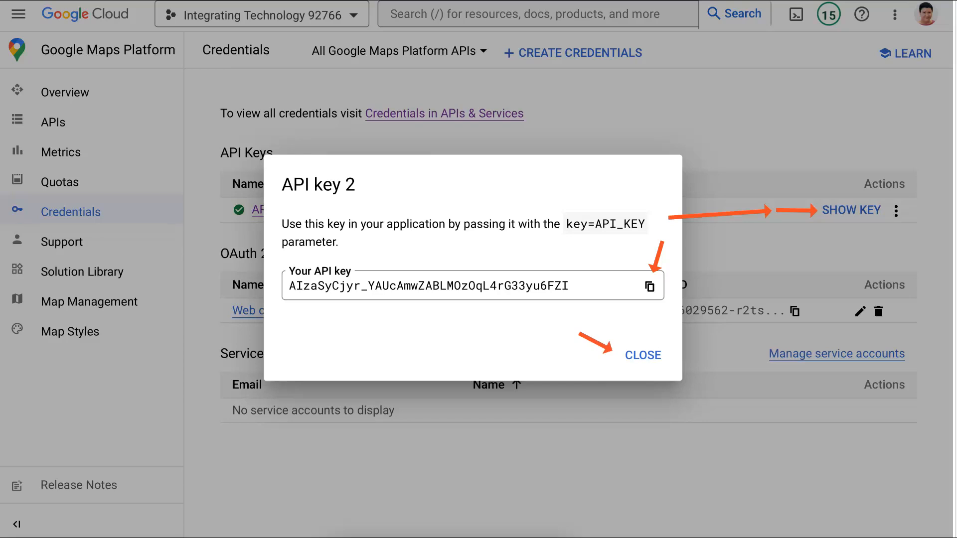
click(642, 355)
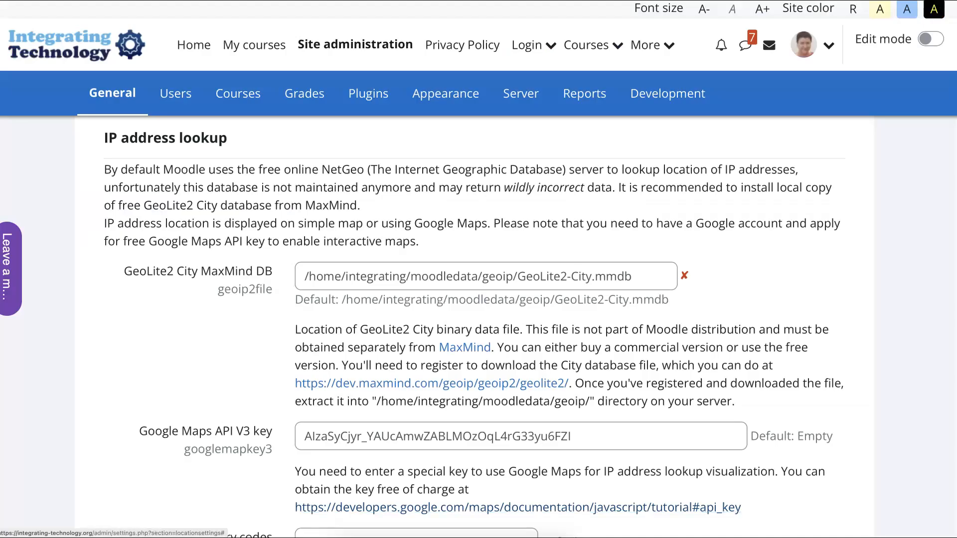
- Leave Location settings with the Maps key entered and go to the Users administration category
scroll(down, 3)
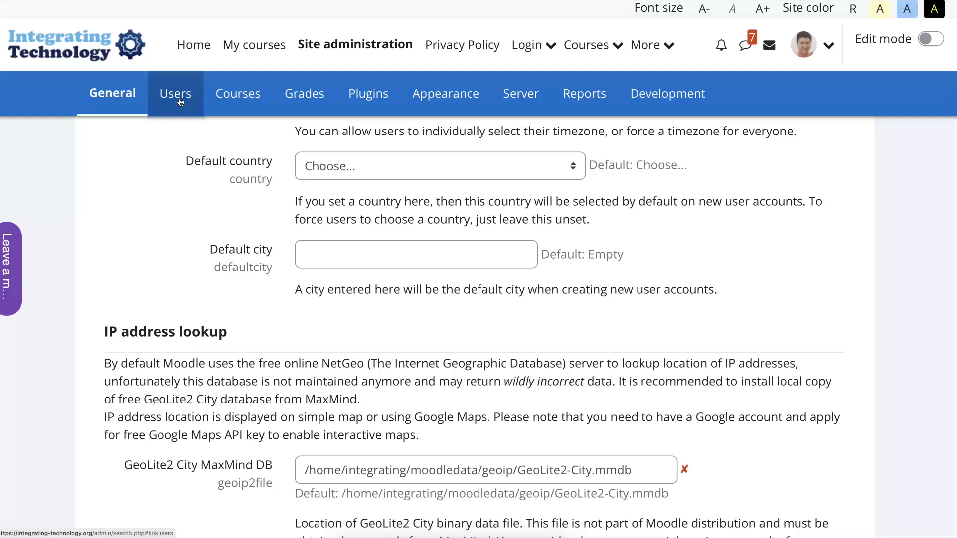
click(175, 92)
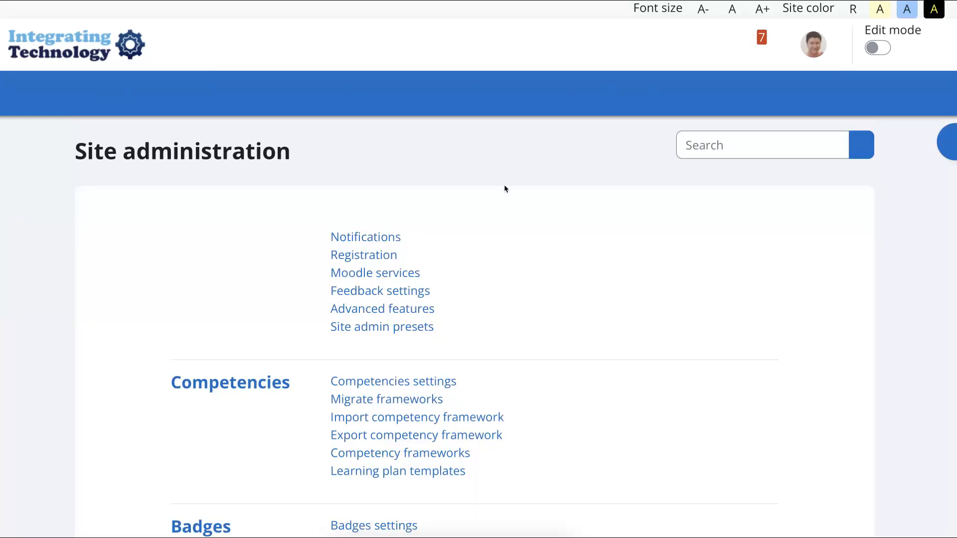
click(172, 94)
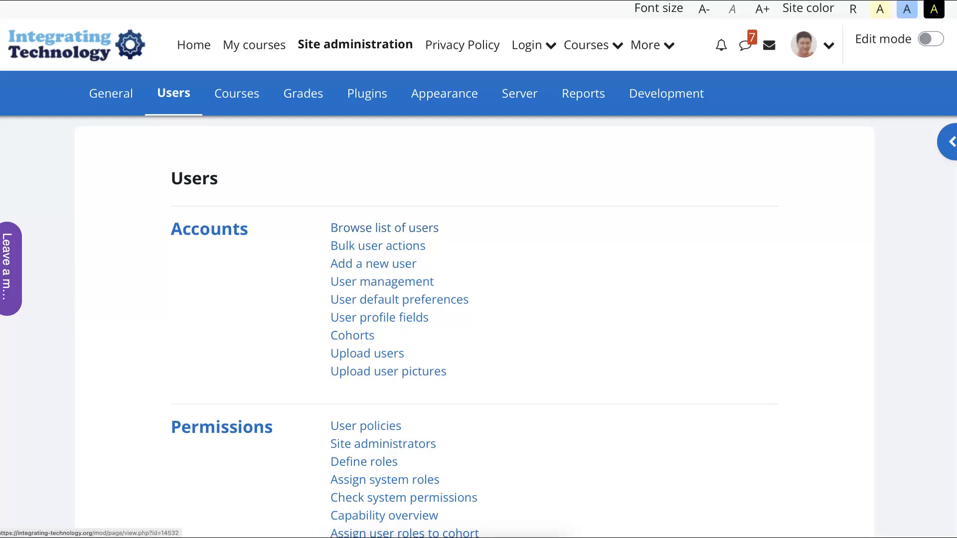
mouse_move(384, 227)
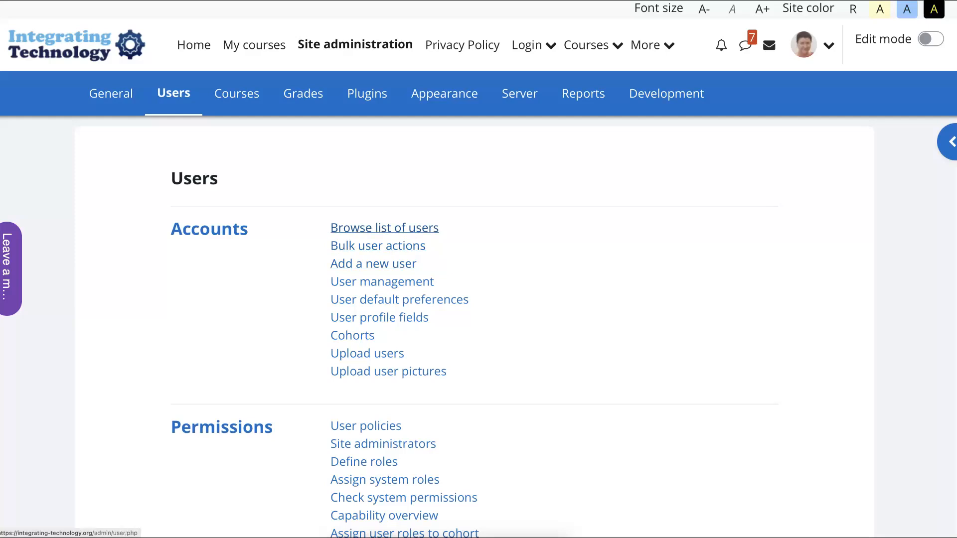
mouse_move(393, 236)
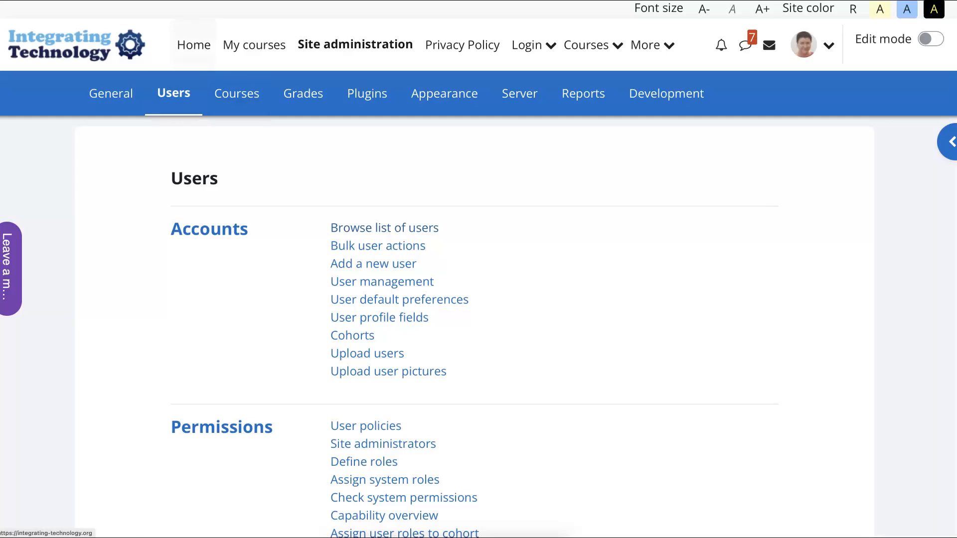
mouse_move(385, 228)
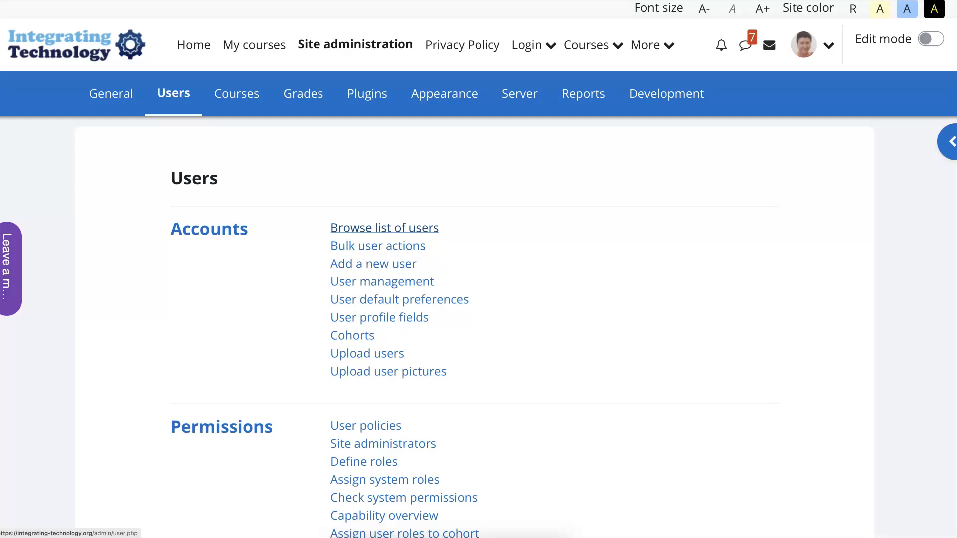
click(385, 228)
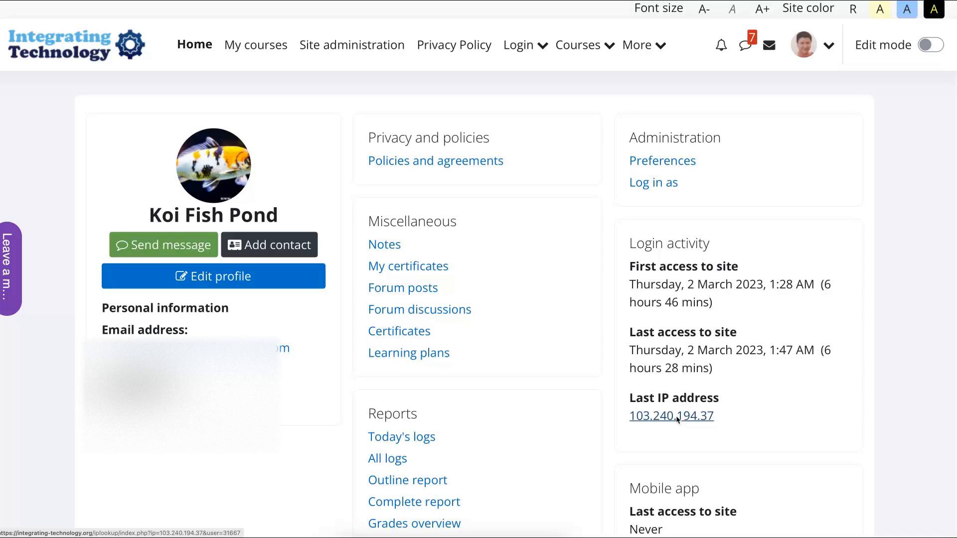
click(671, 416)
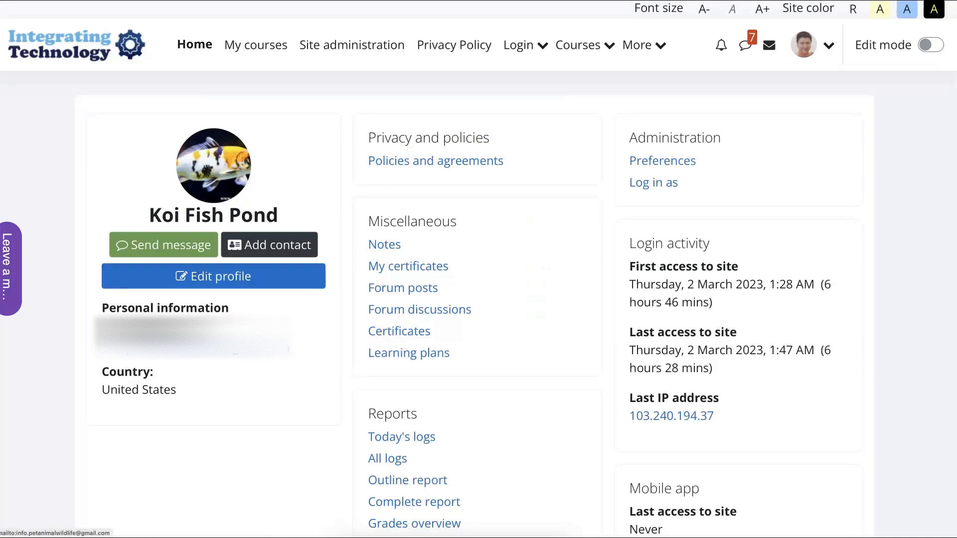
scroll(down, 3)
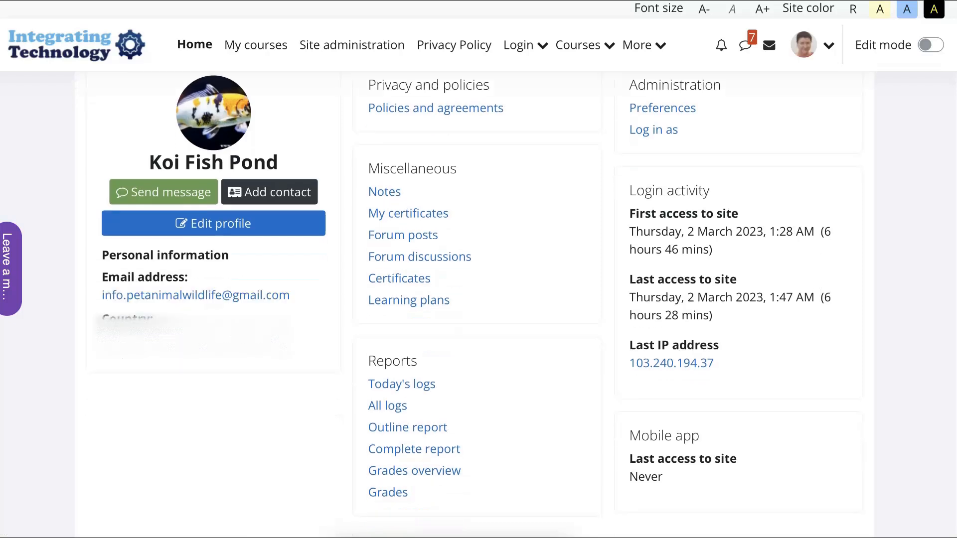
scroll(down, 3)
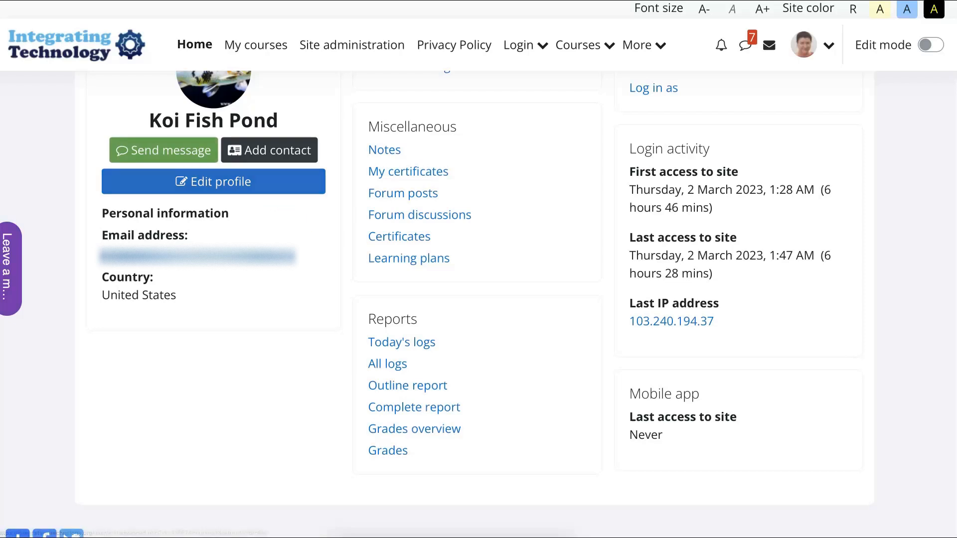
click(214, 181)
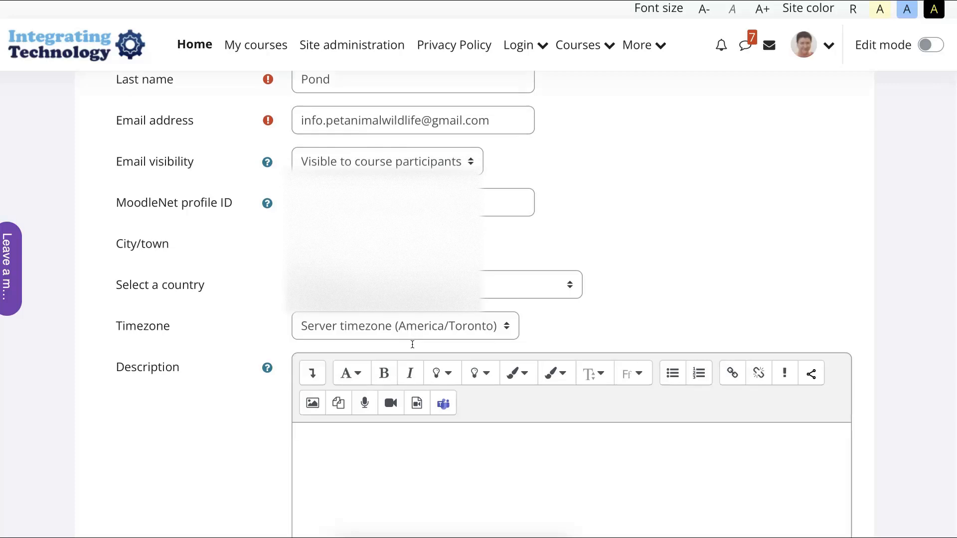
- Set the profile's country to India and save it with Update profile
scroll(down, 3)
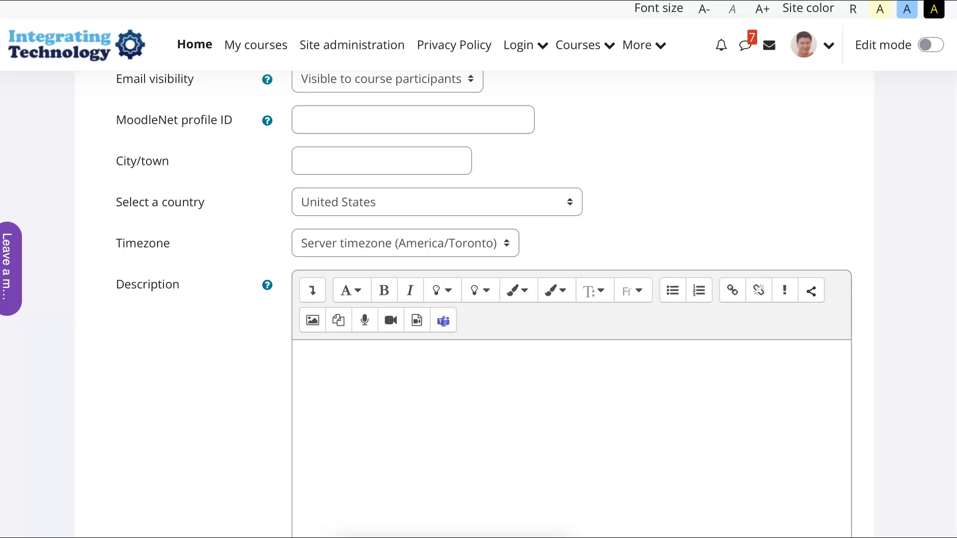
click(435, 202)
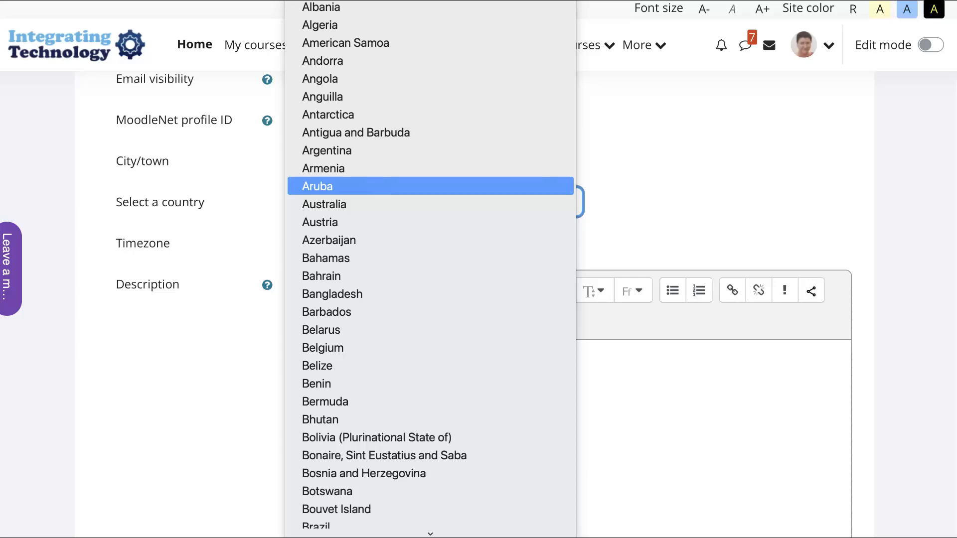
scroll(down, 3)
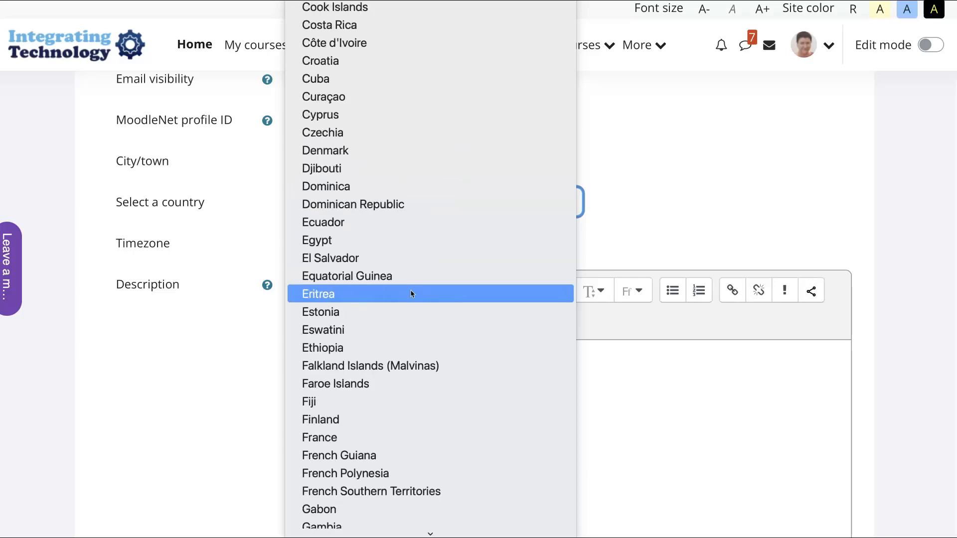
scroll(down, 3)
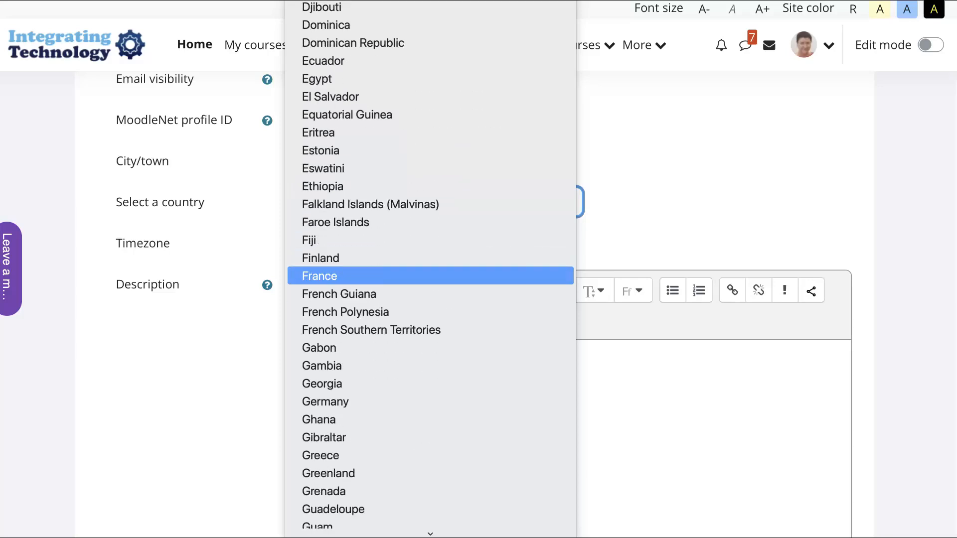
scroll(down, 3)
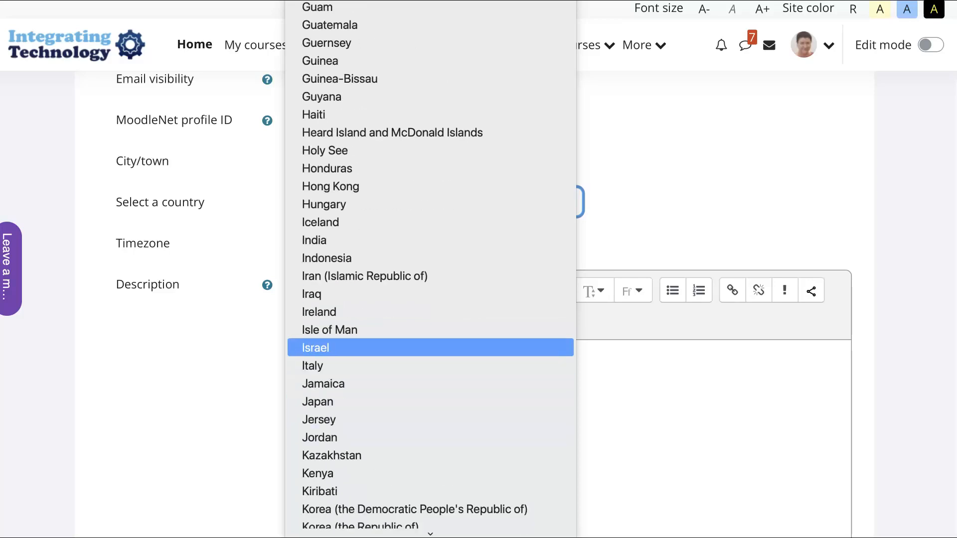
click(314, 240)
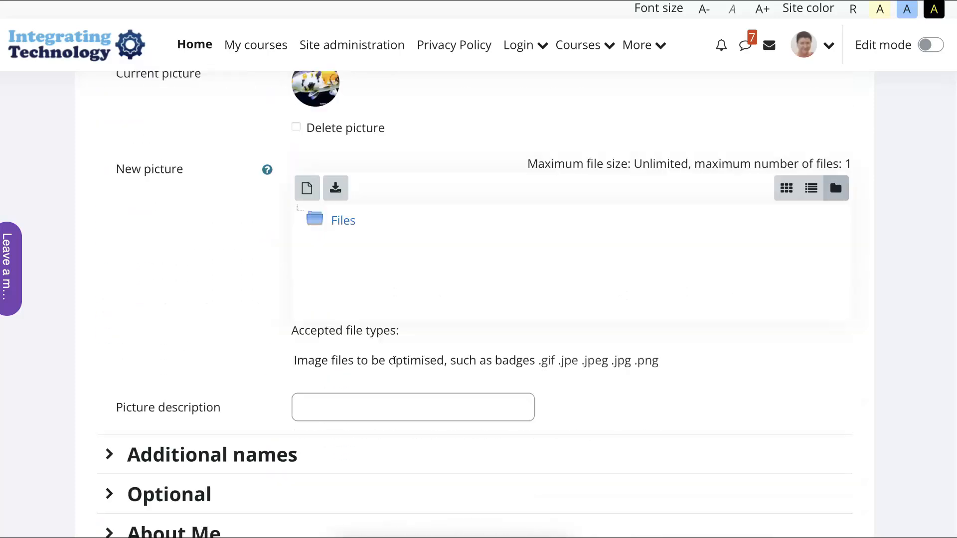
scroll(down, 3)
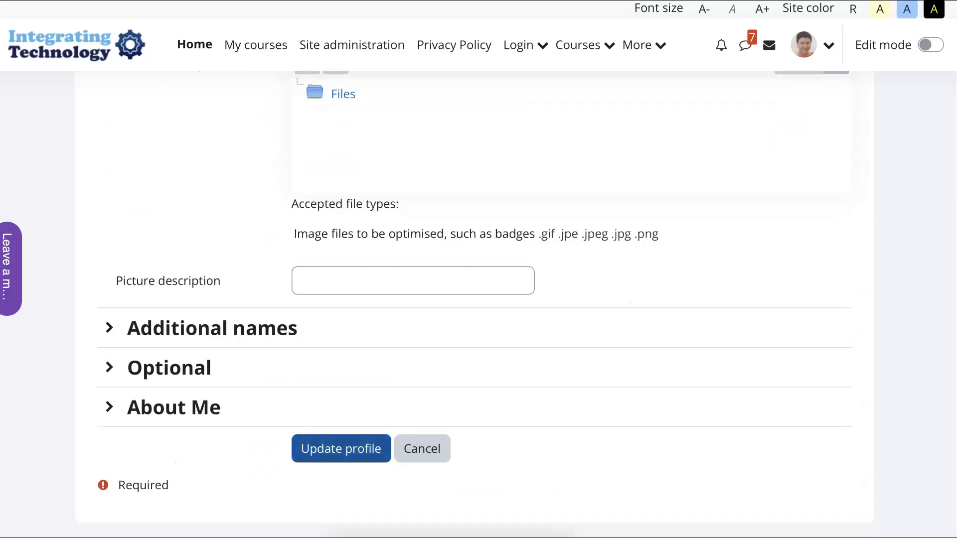
click(341, 448)
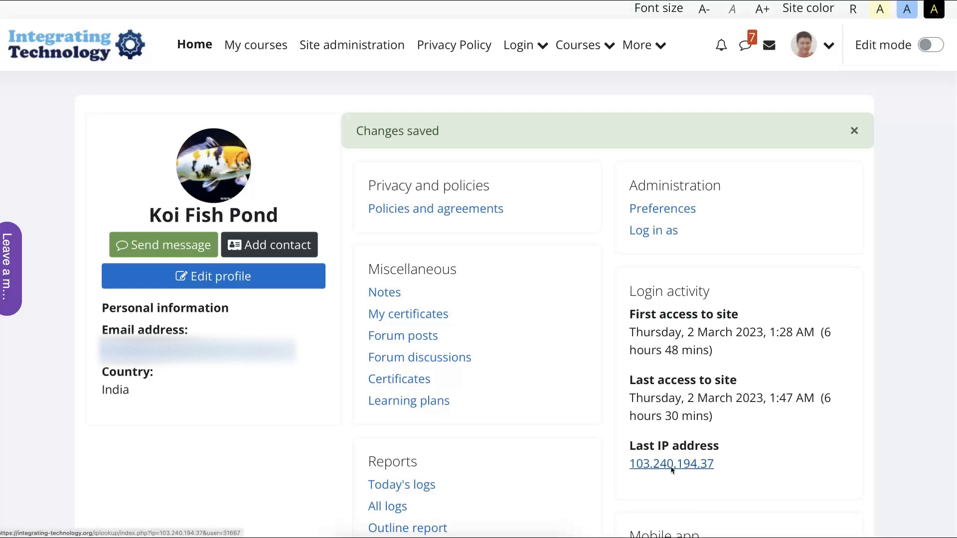
- Look up the user's last IP address, showing a Google map centered on New Delhi, India
click(671, 463)
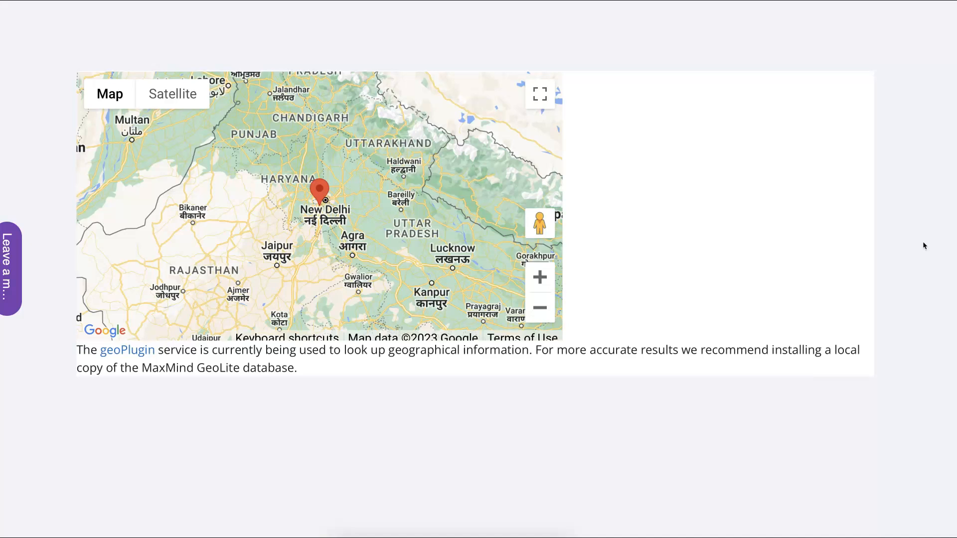